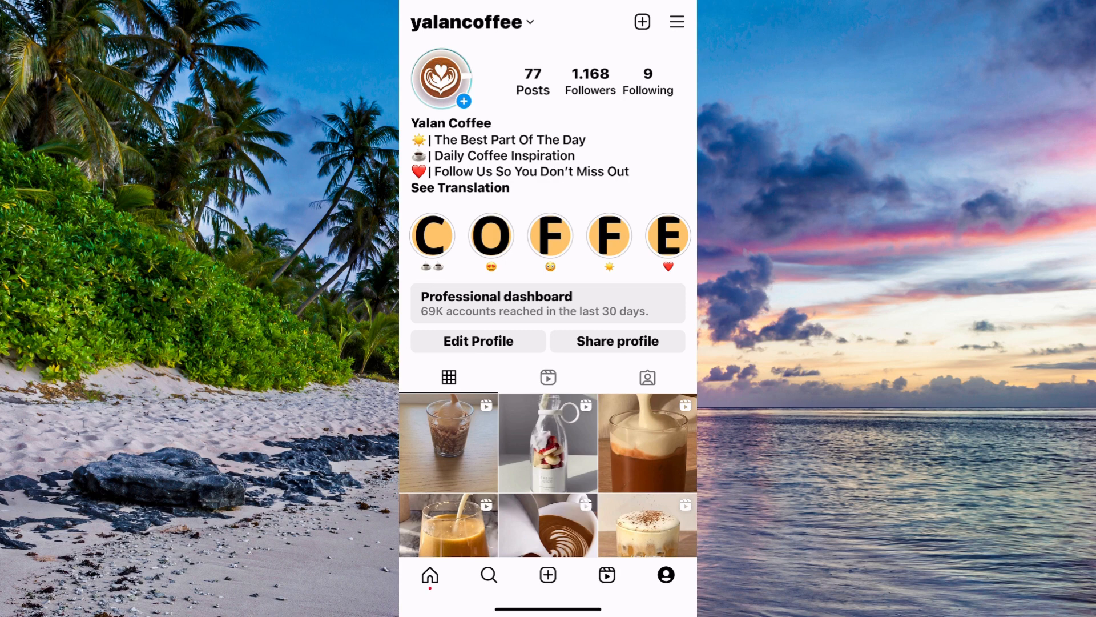
Open Settings and privacy for the yalancoffee account from the profile menu
left_click(676, 21)
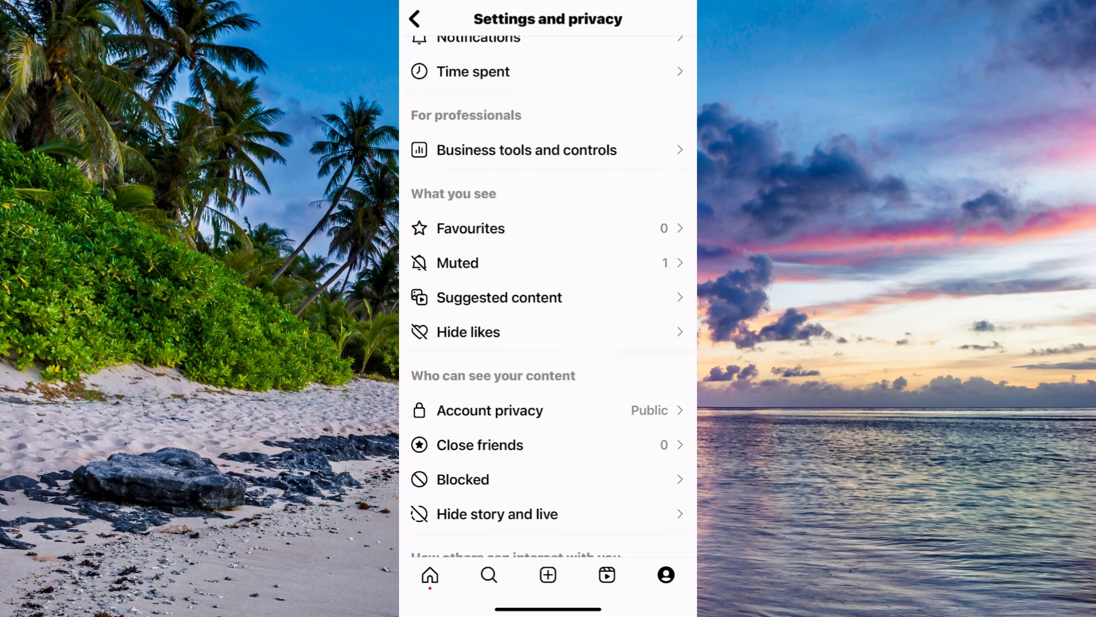
Go to Help in Settings and privacy and choose Report a problem
scroll("down", 3)
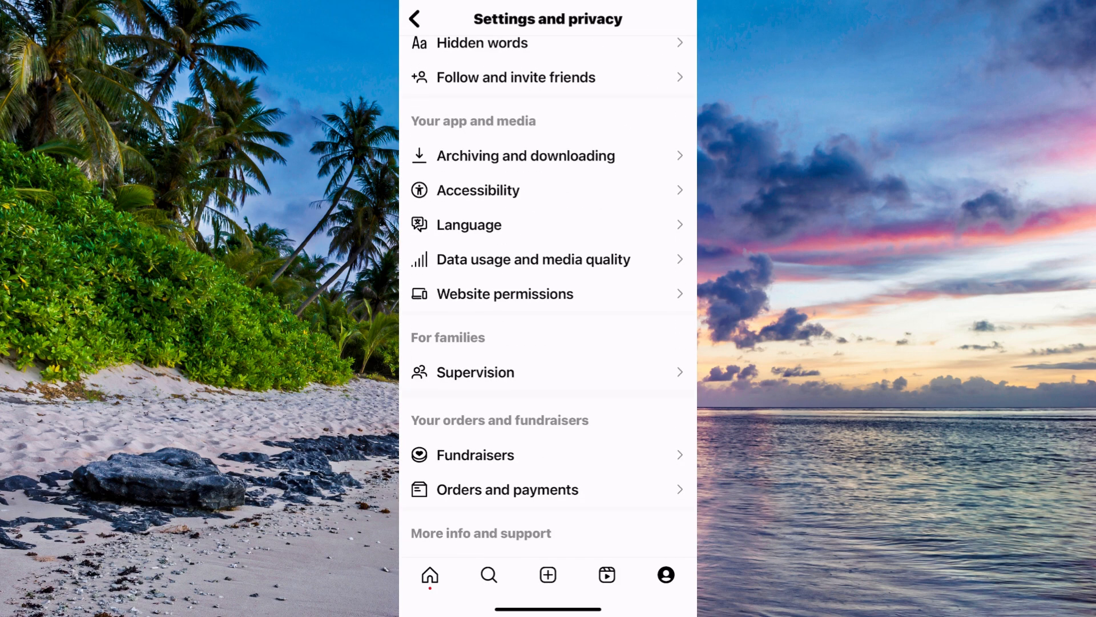
scroll("down", 3)
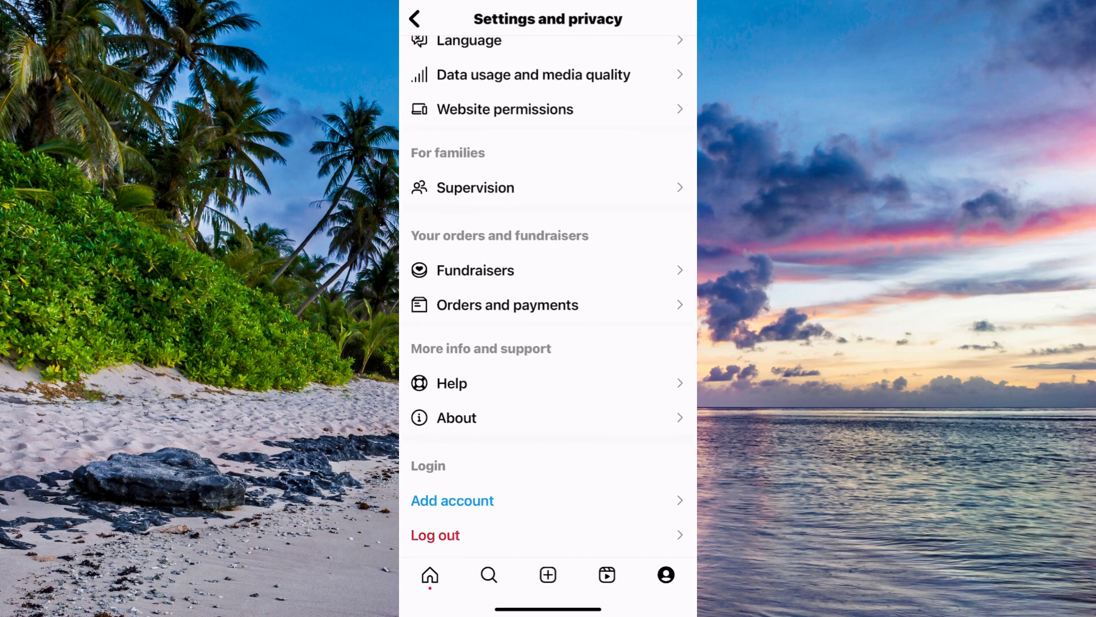
left_click(451, 383)
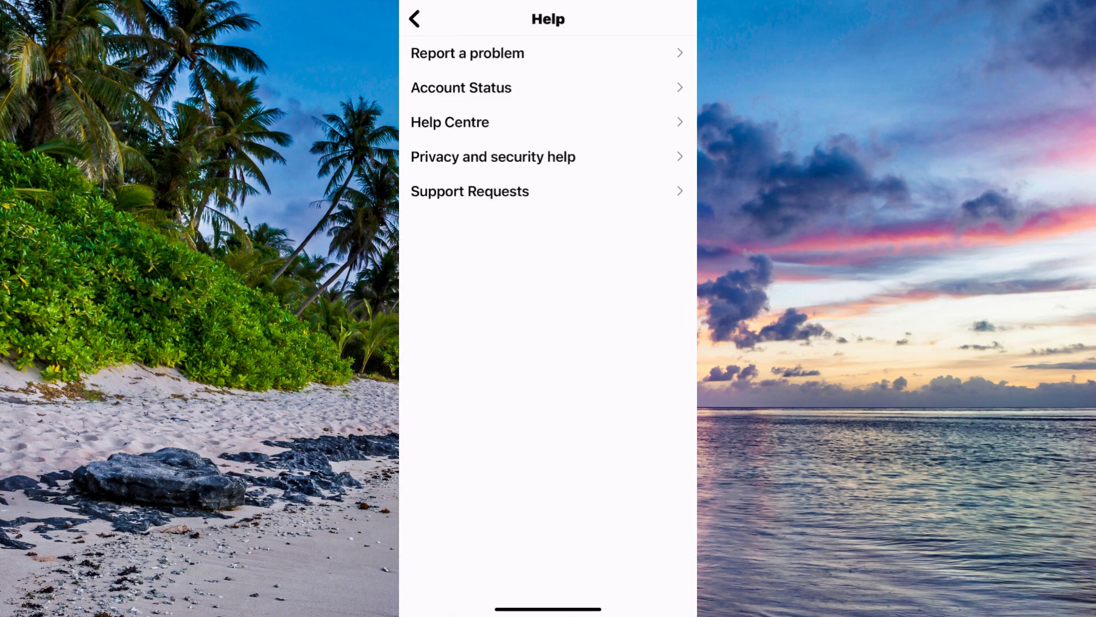
left_click(467, 53)
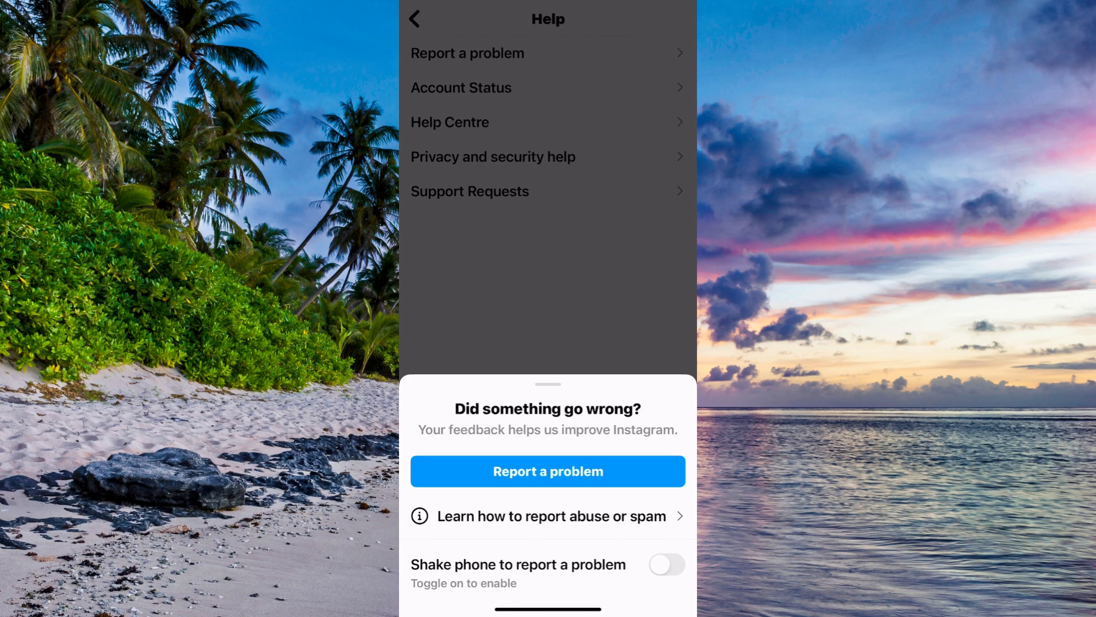
Start a new report and answer the diagnostics question to reach the empty form
left_click(548, 471)
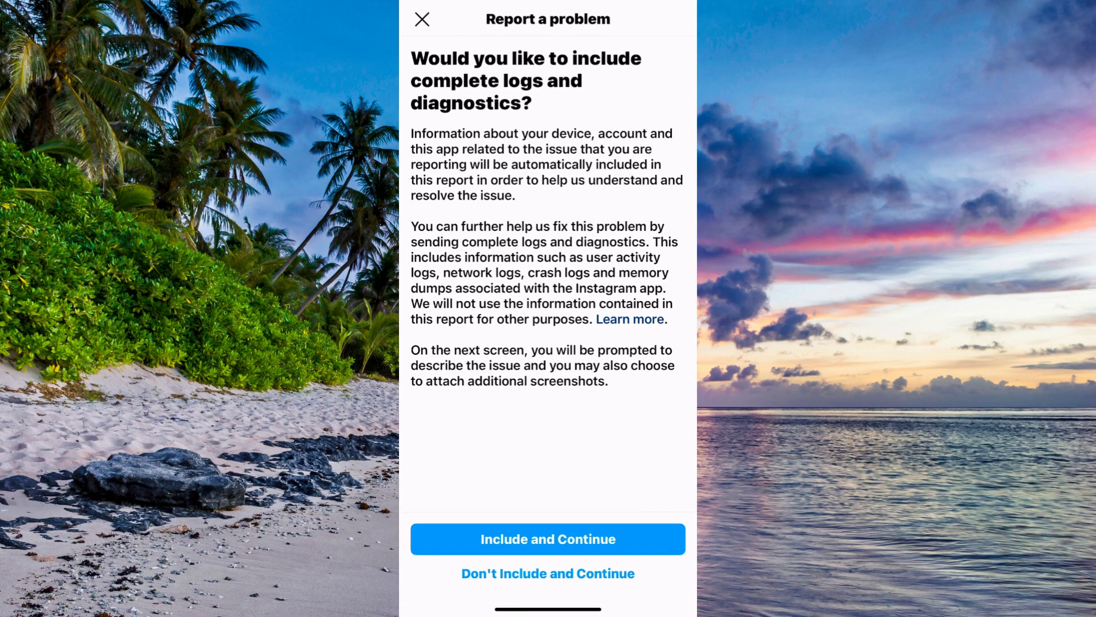
left_click(548, 539)
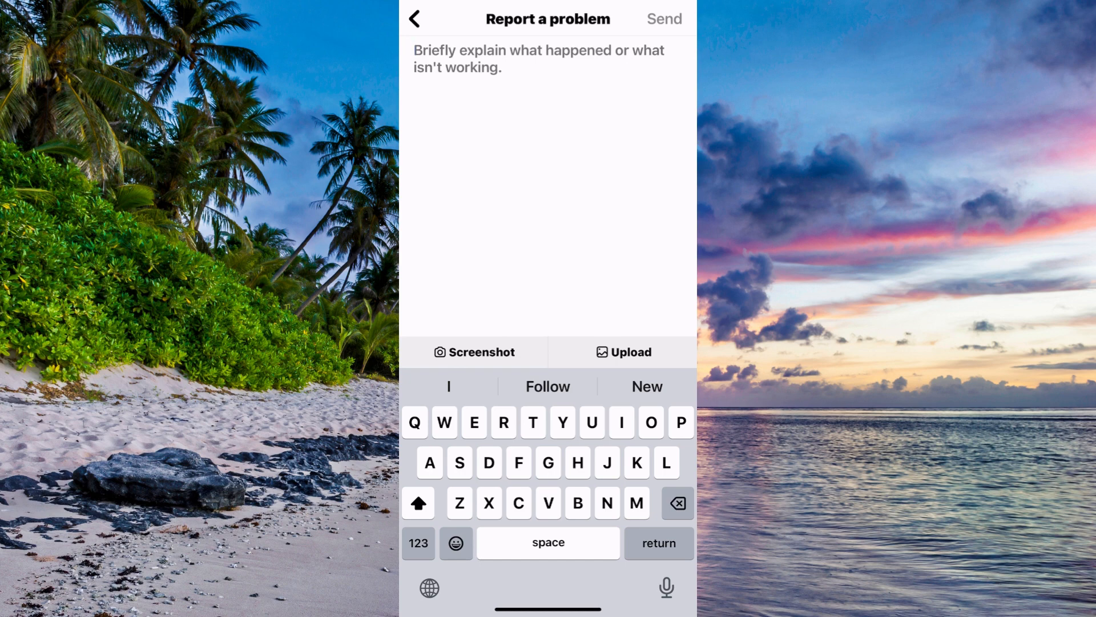
Write that Reels lag on the iPhone and are very annoying, then send the report
type("I want to be able to fi")
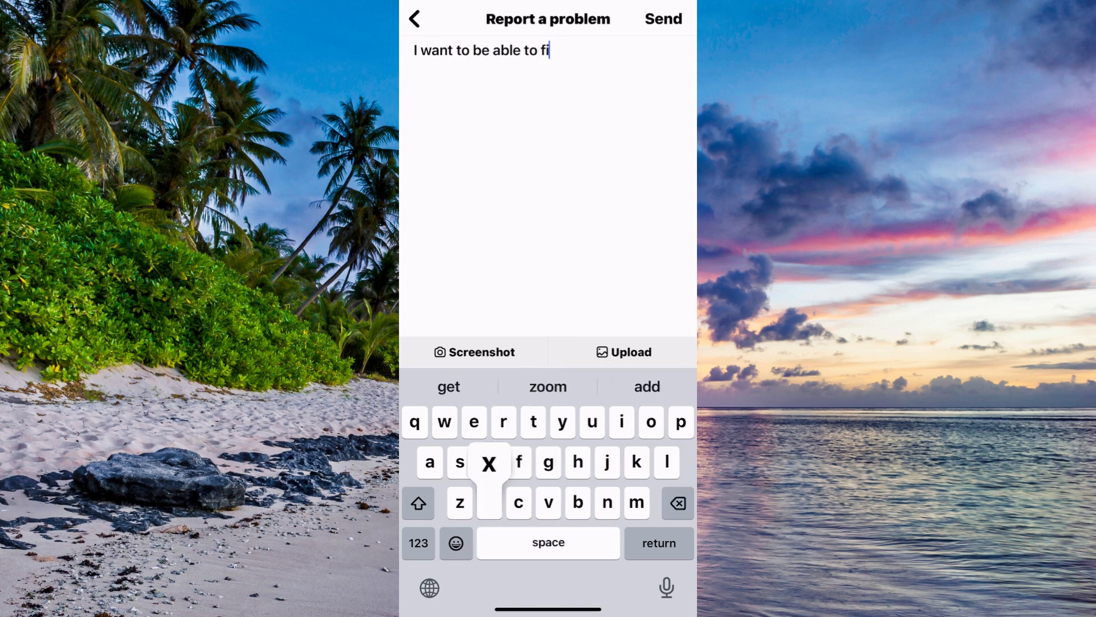
type("x instagram reels lagging on my iPhone")
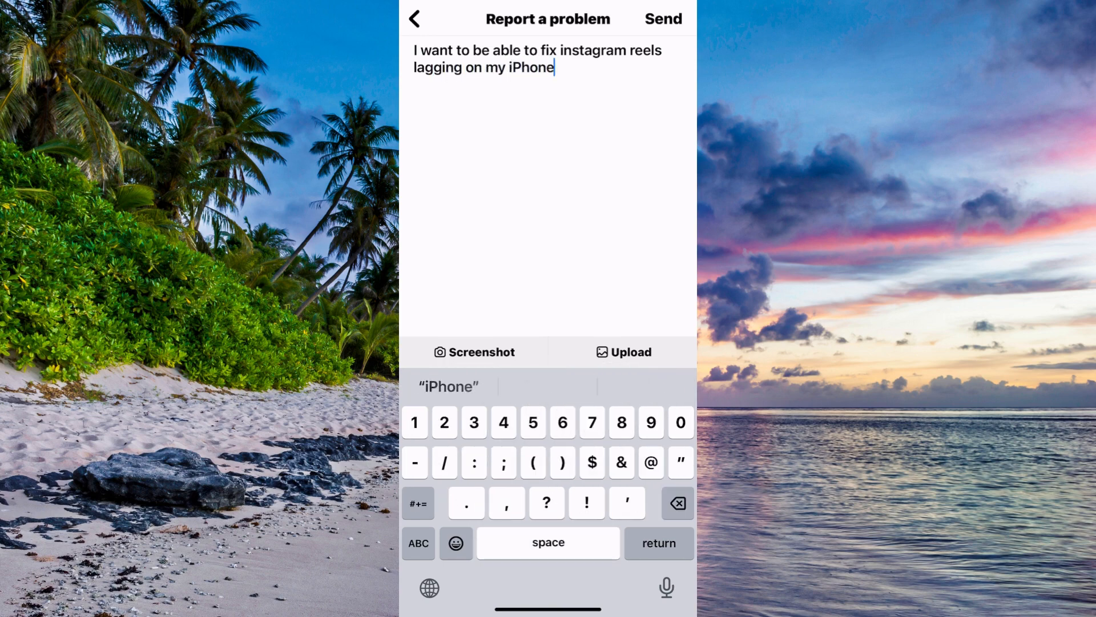
type(", this is very")
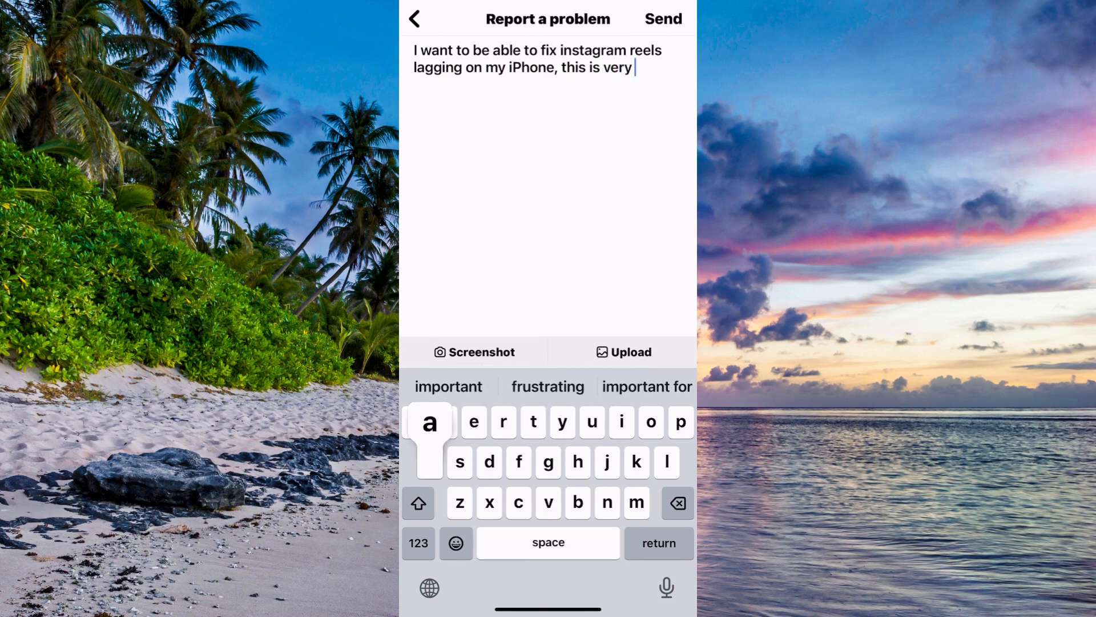
type("annoying")
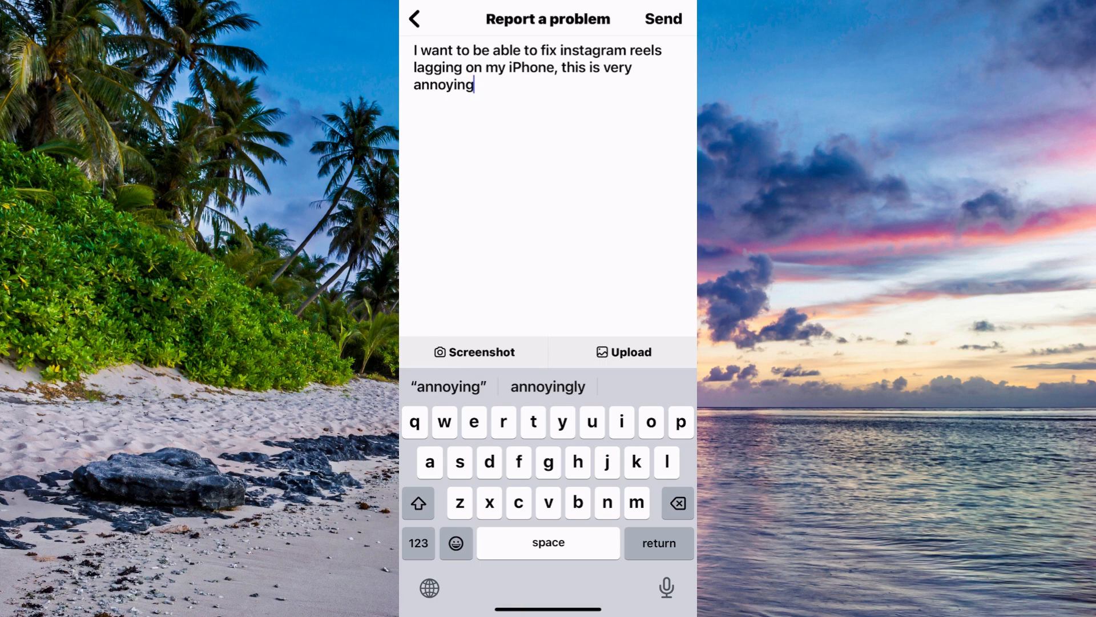
left_click(417, 20)
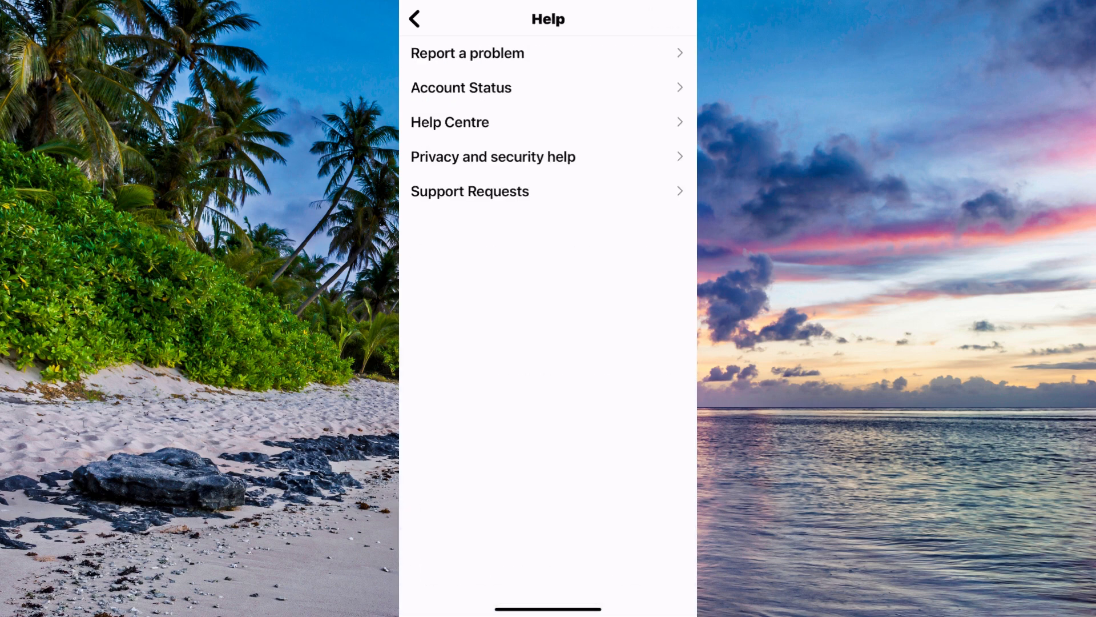